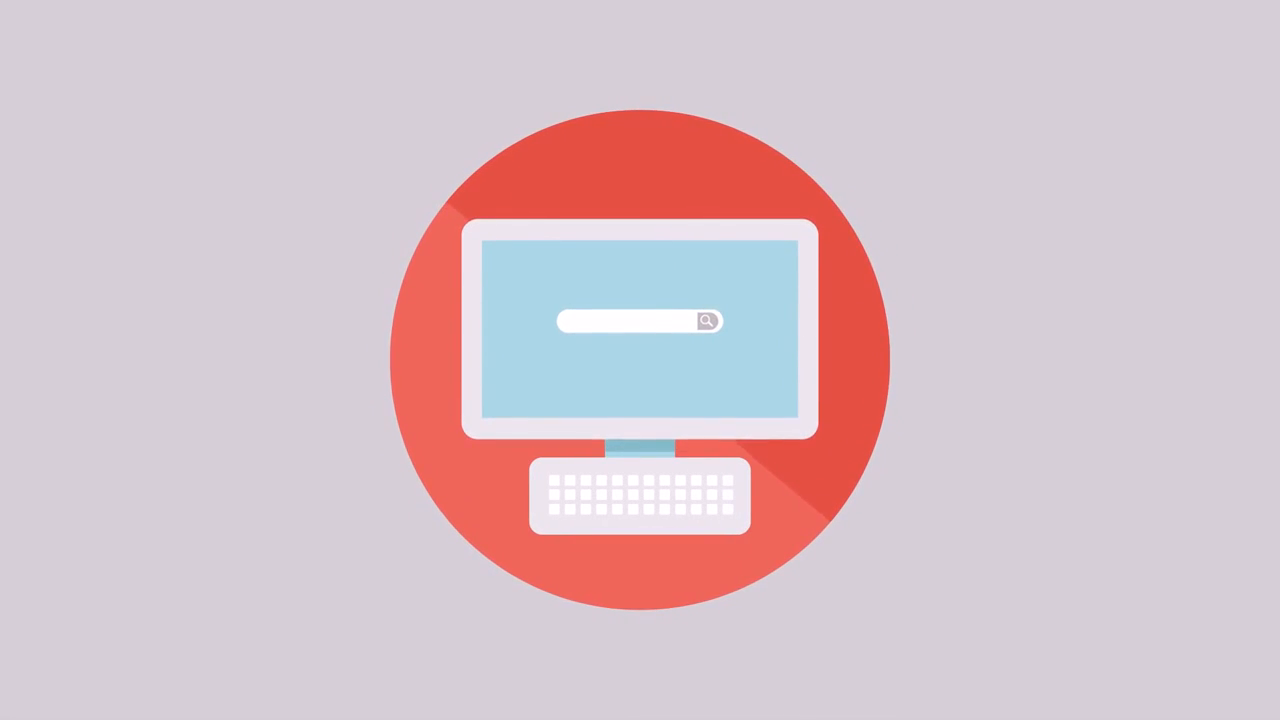
{"action": "type", "text": "#$%@&$#@^!@"}
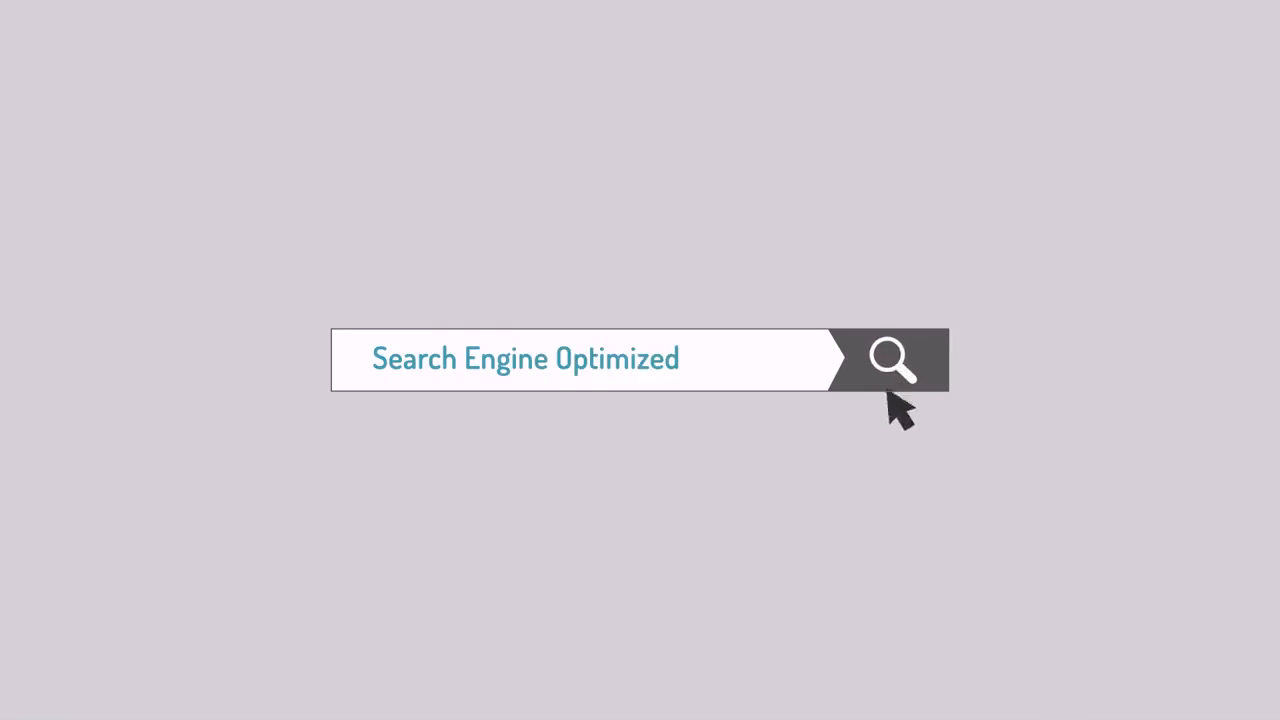
{"action": "left_click", "coordinate": [894, 359]}
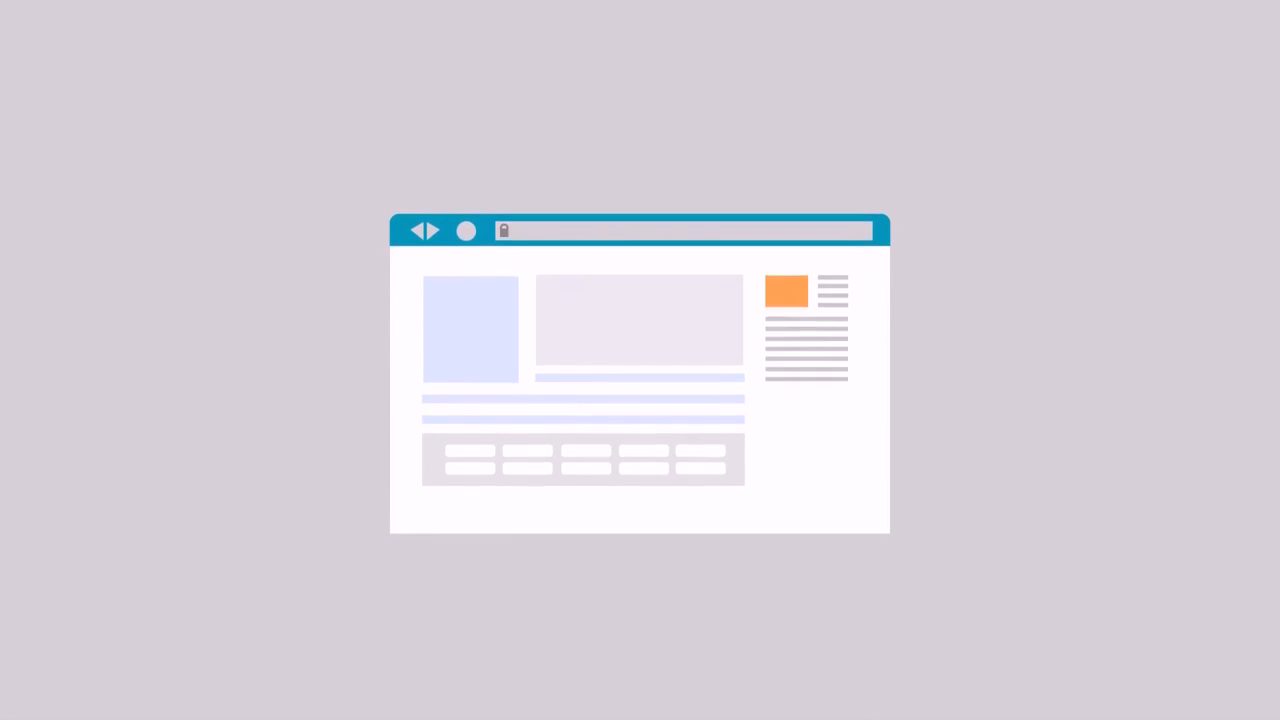
{"action": "scroll", "scroll_direction": "down", "scroll_amount": 3}
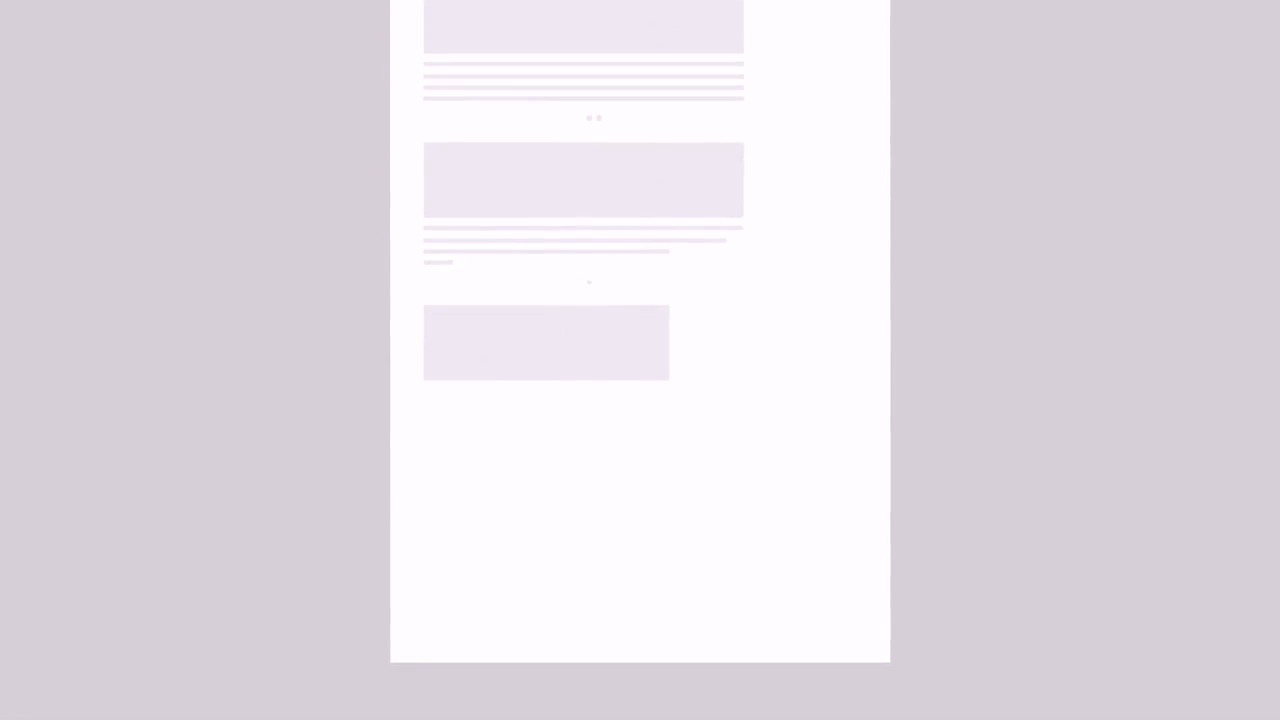
{"action": "scroll", "scroll_direction": "down", "scroll_amount": 3}
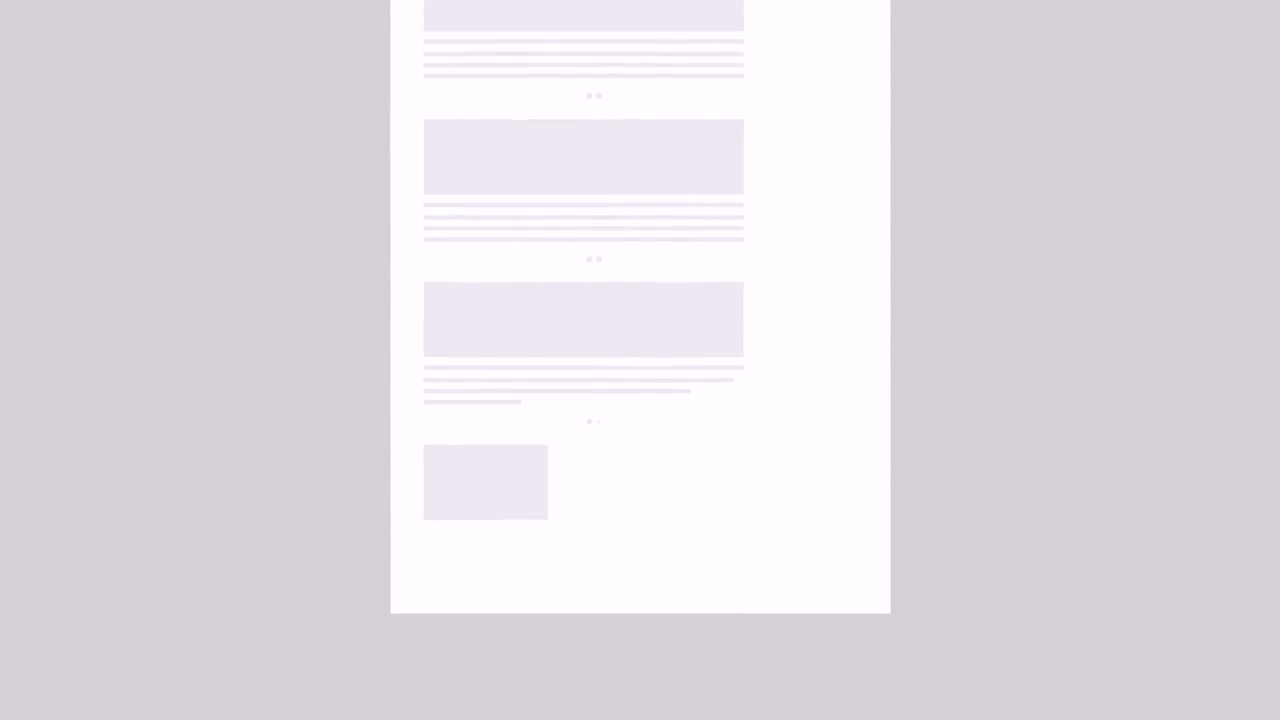